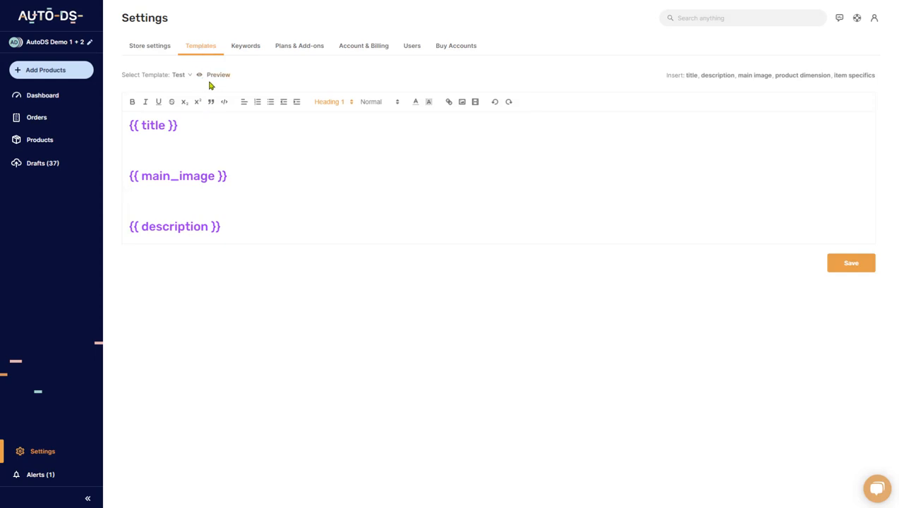
- Create a new empty product description template named 'Discounts'
{"action": "left_click", "coordinate": [131, 194]}
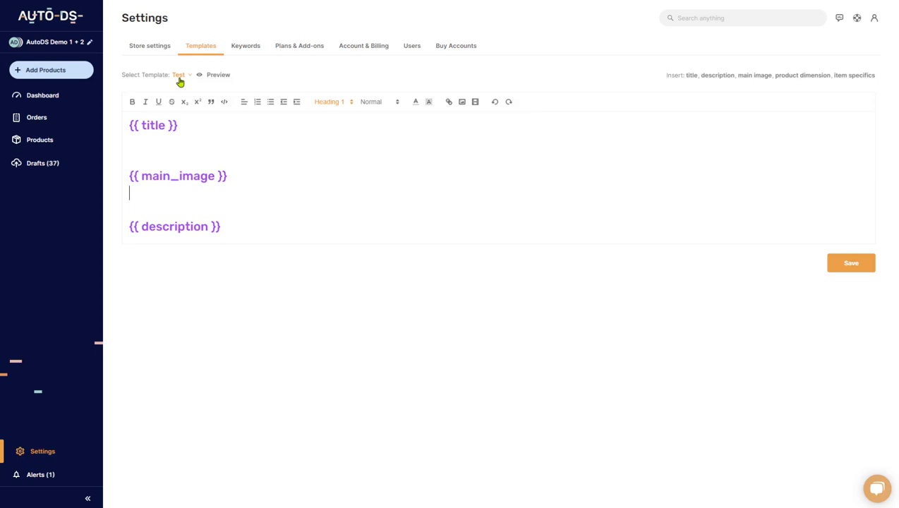
{"action": "left_click", "coordinate": [180, 75]}
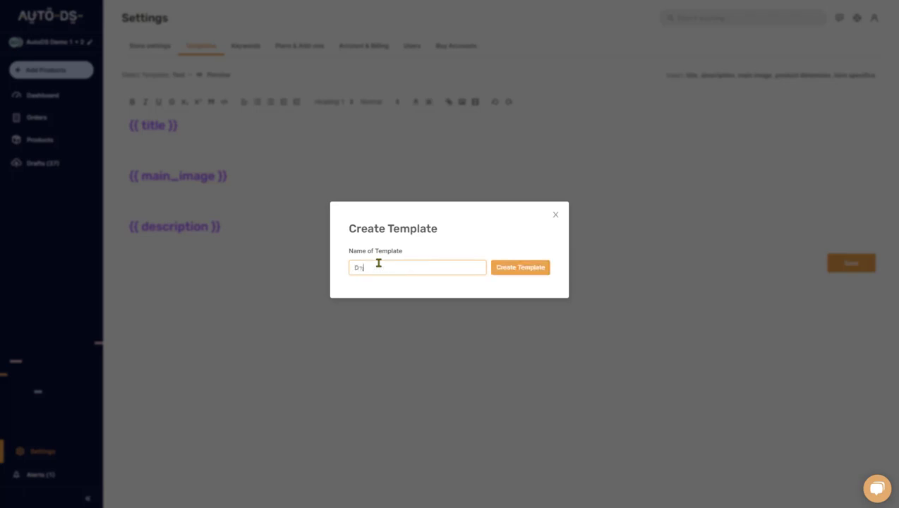
{"action": "type", "text": "Discount"}
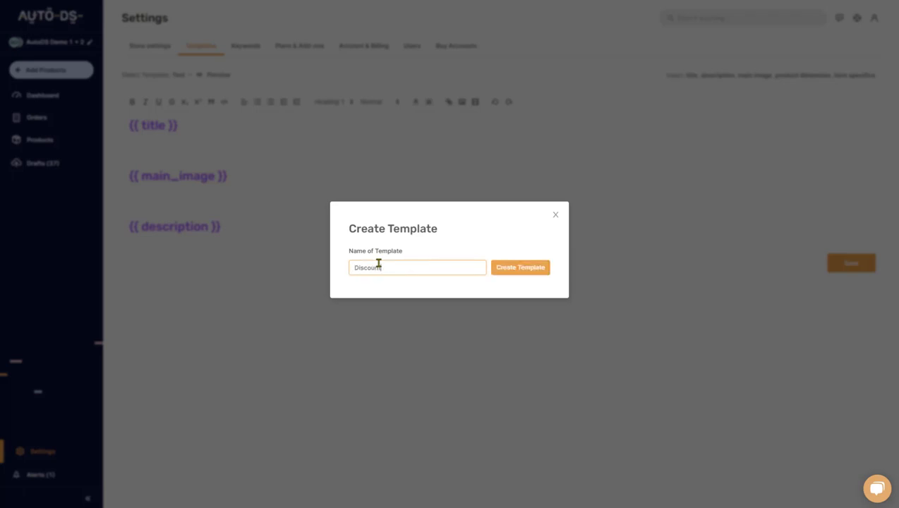
{"action": "left_click", "coordinate": [520, 266]}
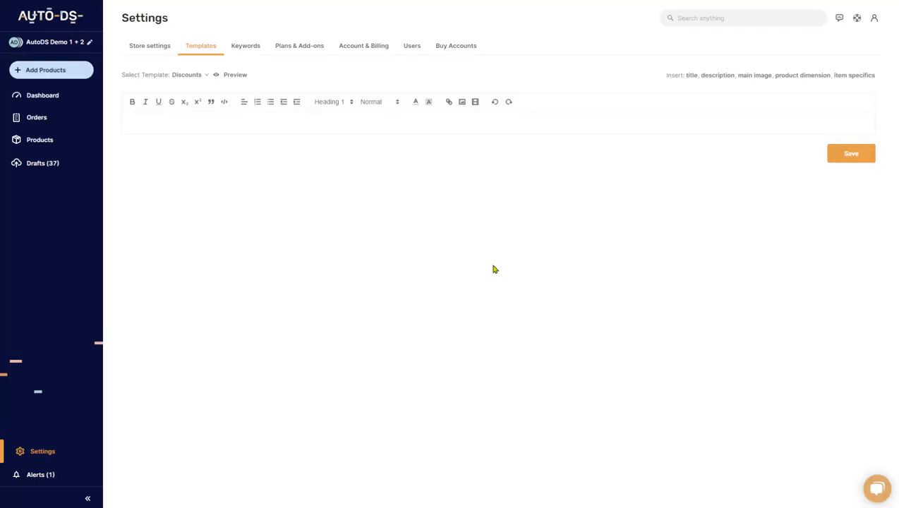
{"action": "mouse_move", "coordinate": [182, 91]}
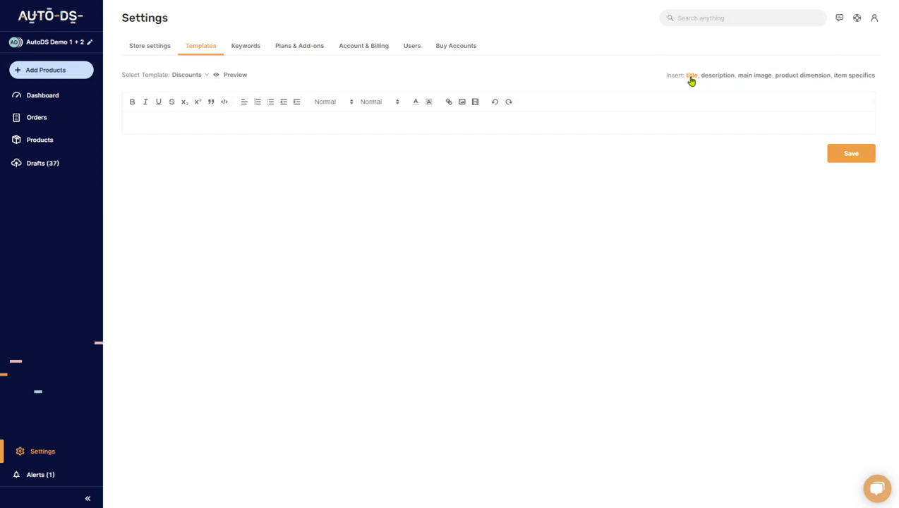
- Insert the title placeholder and type 'Extra 50% discount on all orders today'
{"action": "left_click", "coordinate": [691, 75]}
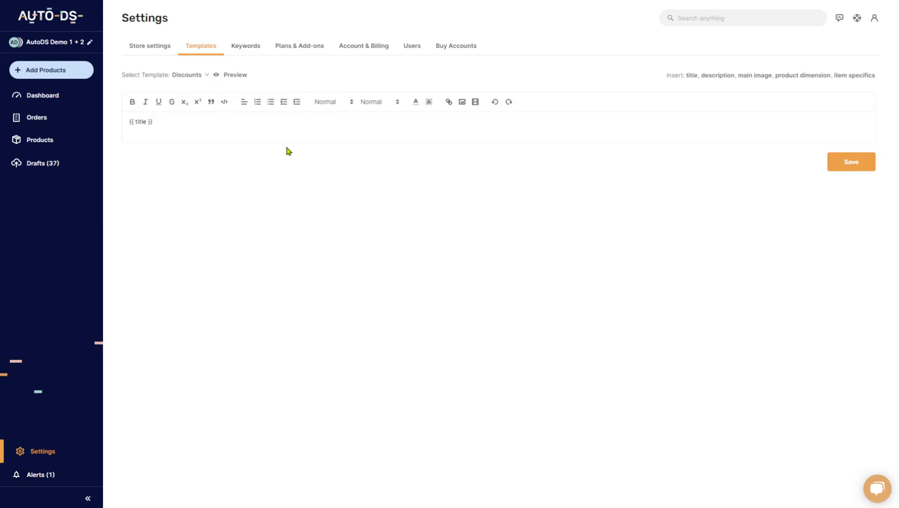
{"action": "type", "text": "Extra"}
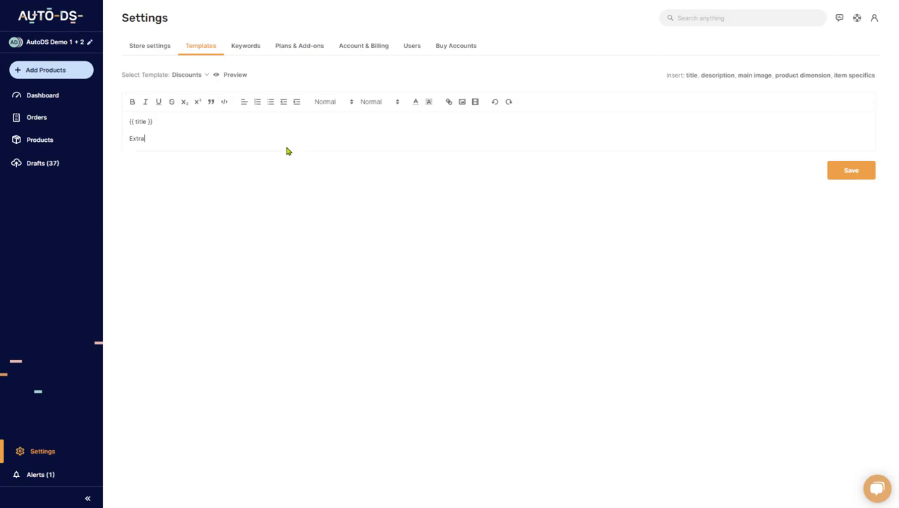
{"action": "type", "text": "50% discount"}
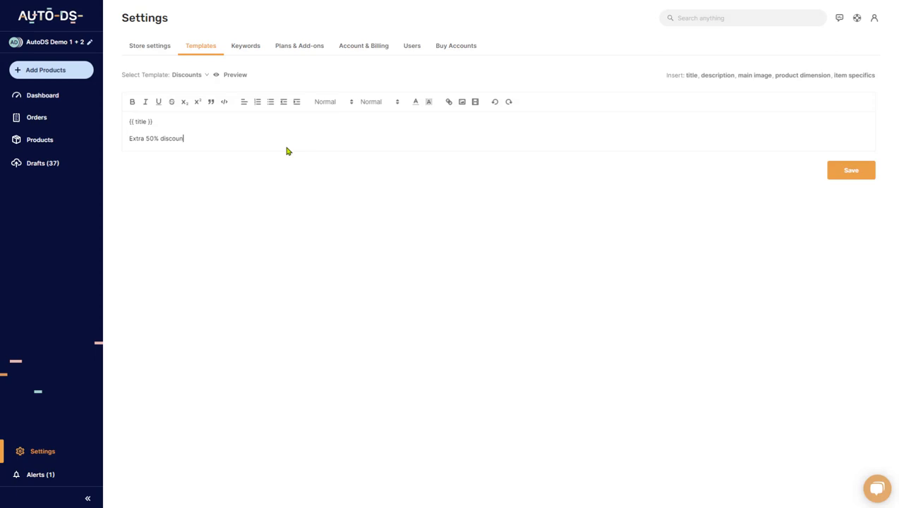
{"action": "type", "text": "on all"}
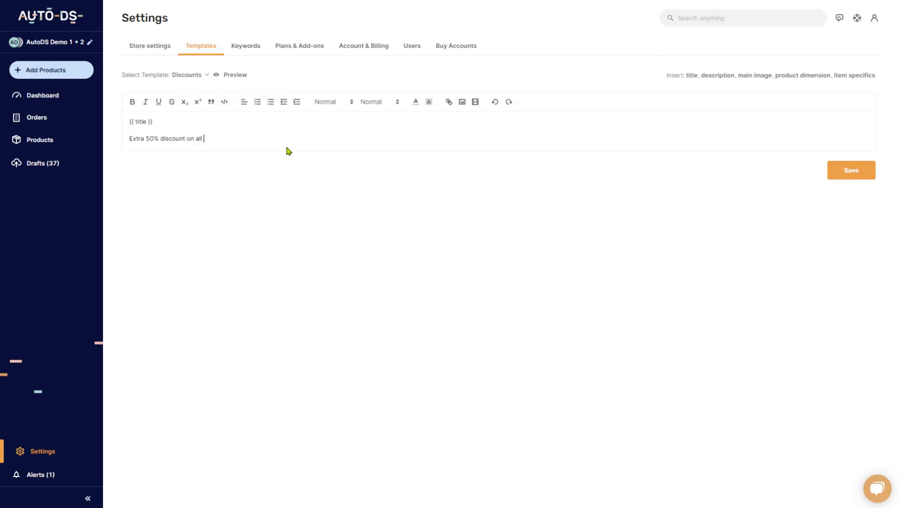
{"action": "type", "text": "orders today!"}
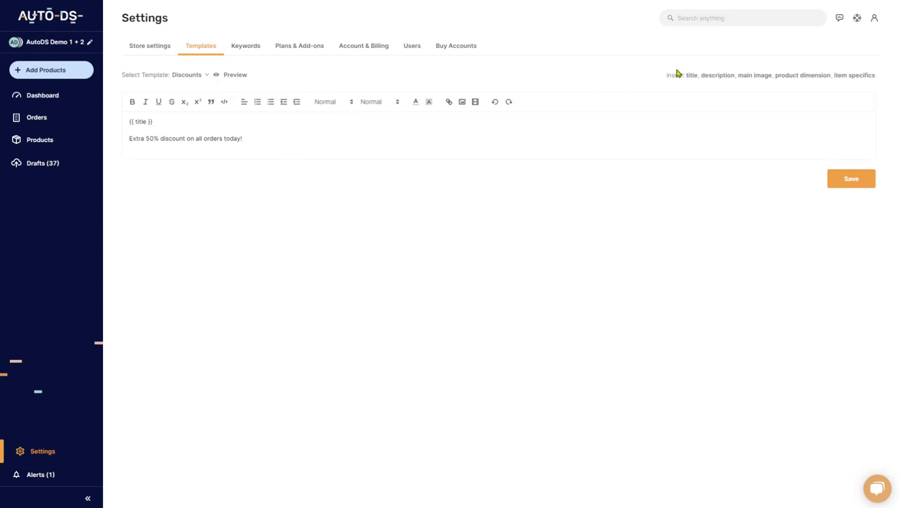
- Add description, main image, product dimensions and item specifics placeholders
{"action": "left_click", "coordinate": [717, 75]}
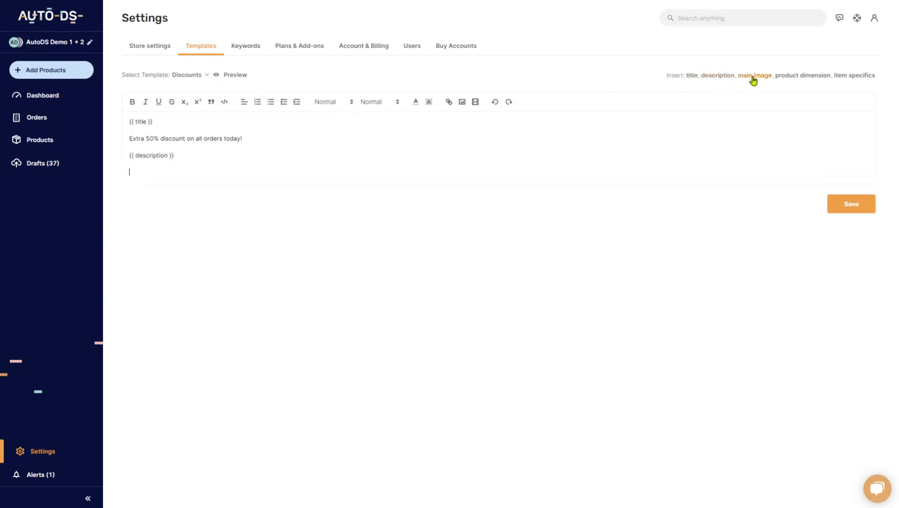
{"action": "left_click", "coordinate": [754, 74]}
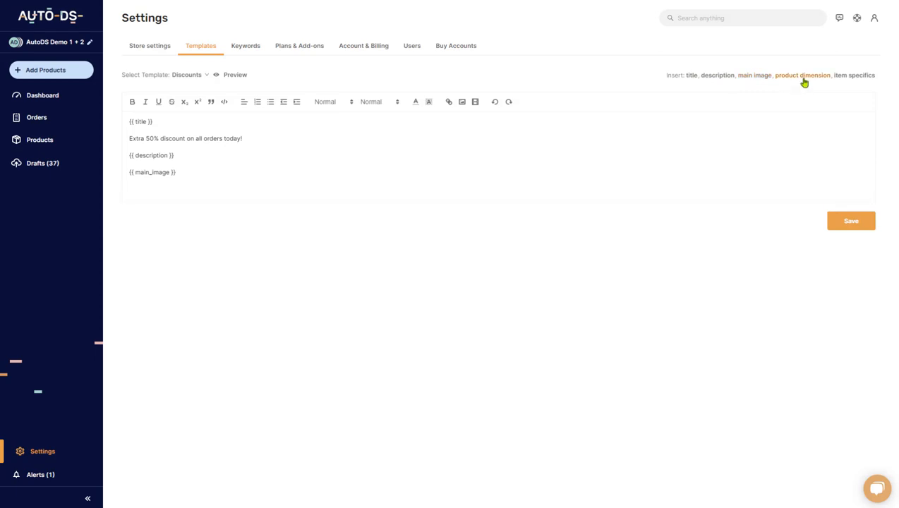
{"action": "left_click", "coordinate": [802, 76]}
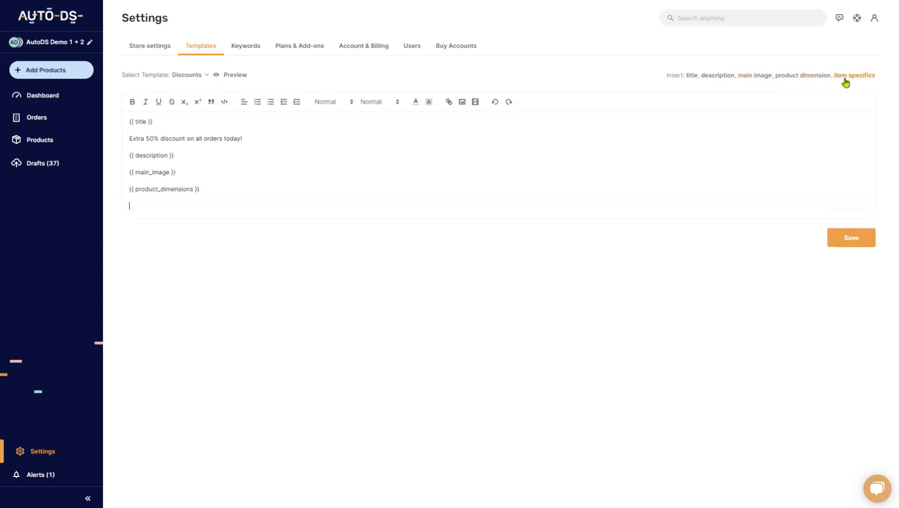
{"action": "left_click", "coordinate": [855, 75]}
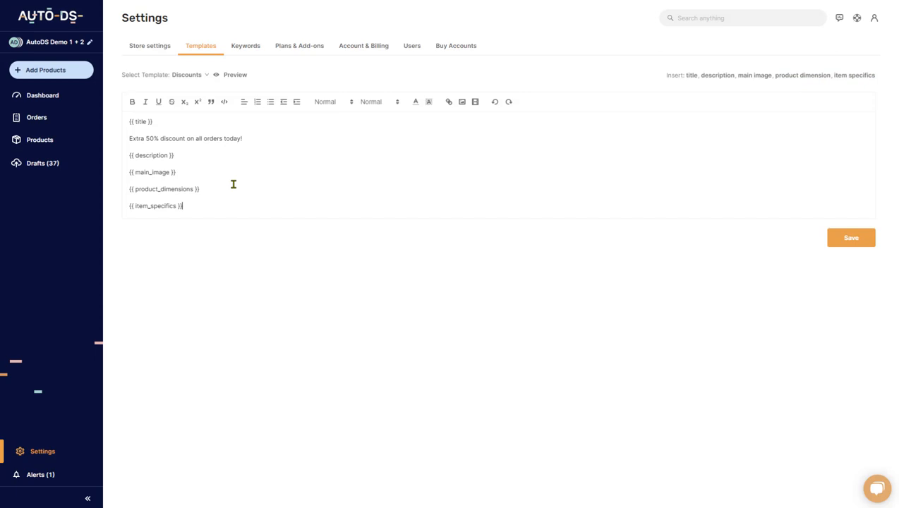
{"action": "key", "text": "ctrl+a"}
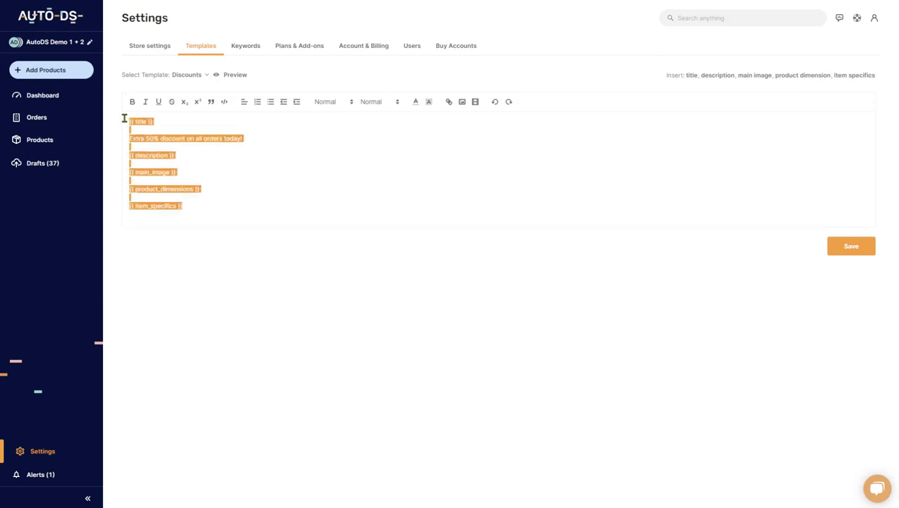
{"action": "mouse_move", "coordinate": [811, 221]}
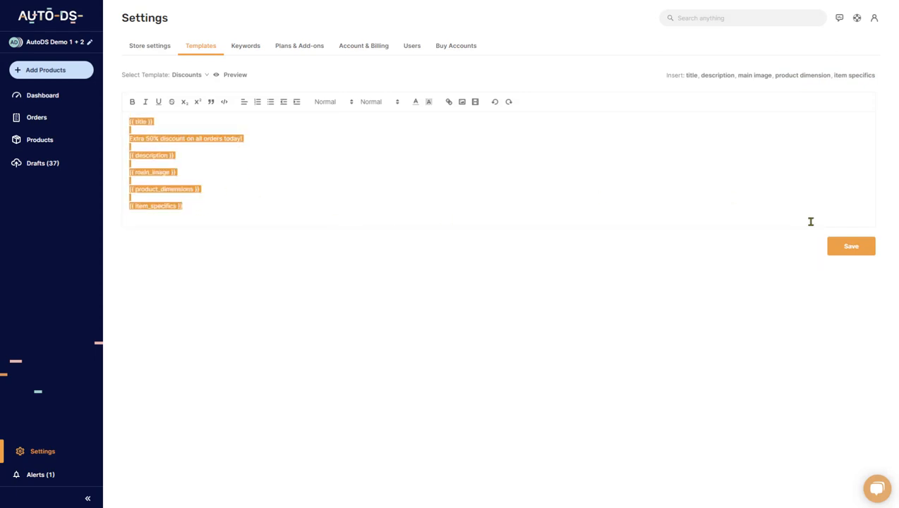
{"action": "left_click", "coordinate": [851, 246]}
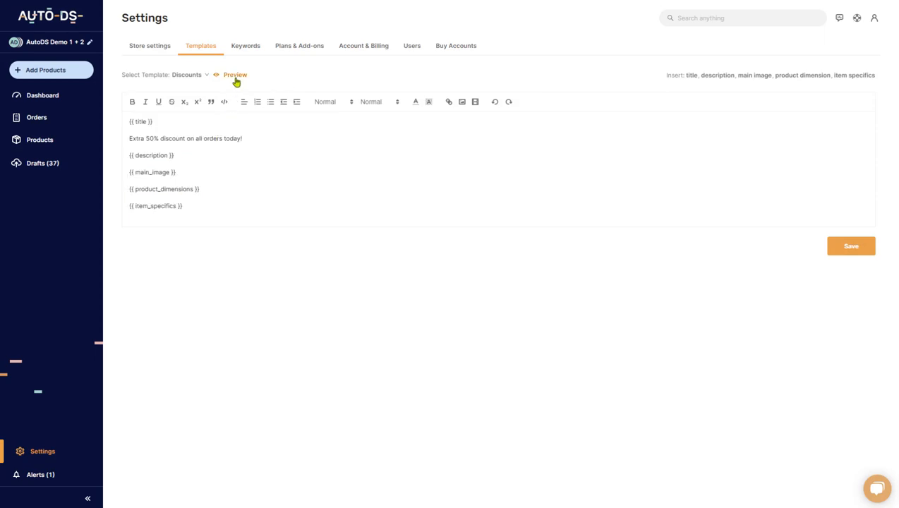
- Preview the Discounts template on the sample Christmas lights product page
{"action": "left_click", "coordinate": [235, 75]}
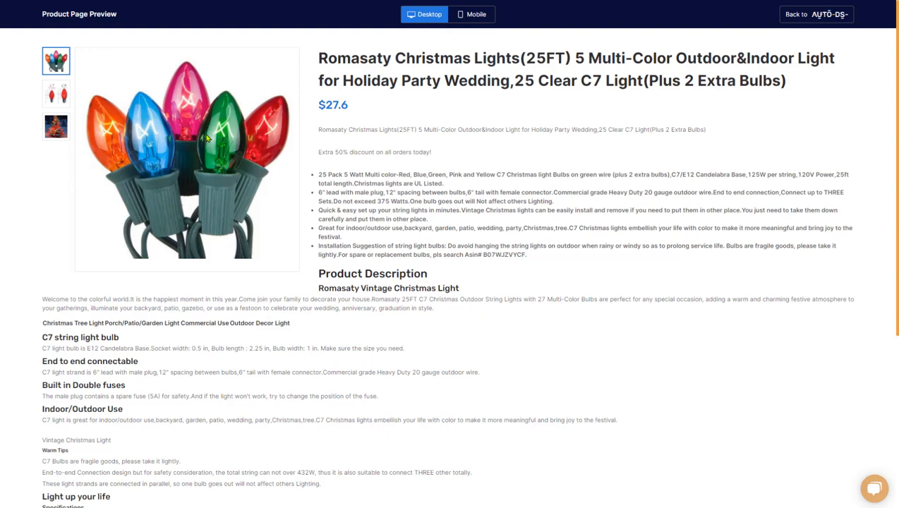
{"action": "mouse_move", "coordinate": [362, 72]}
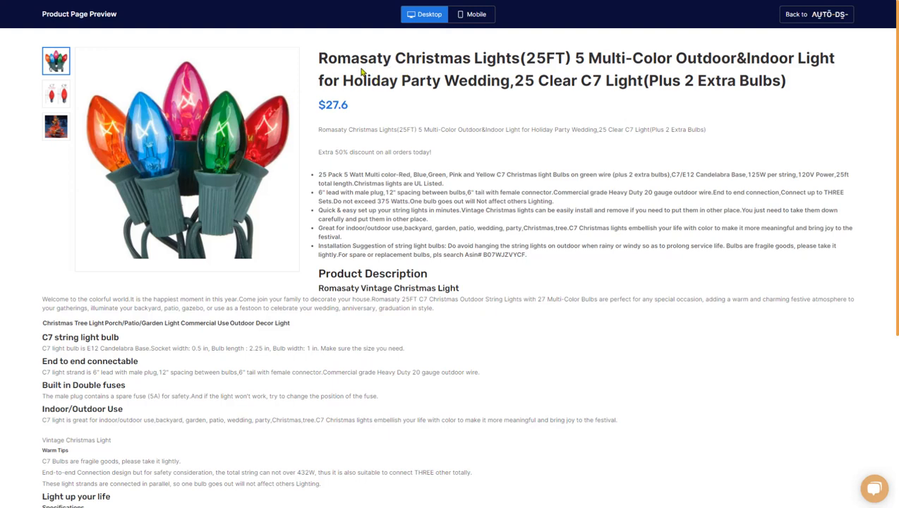
{"action": "mouse_move", "coordinate": [322, 156]}
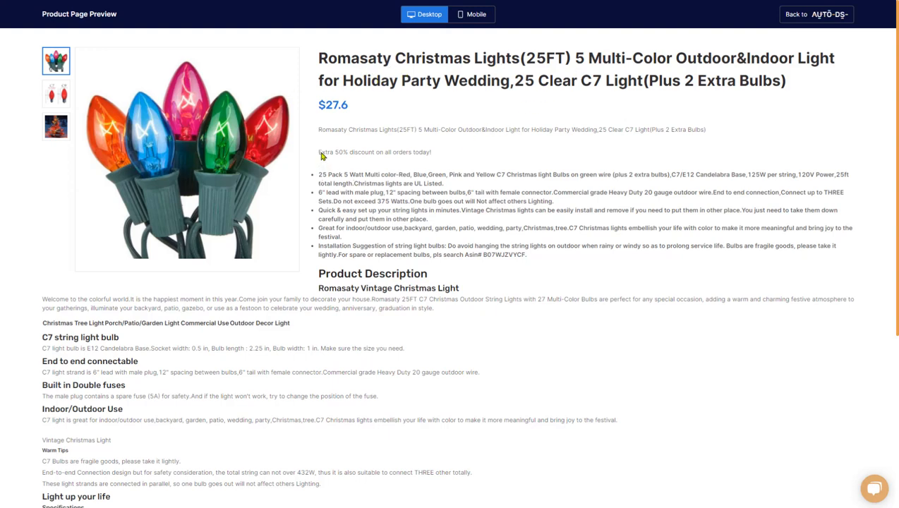
{"action": "double_click", "coordinate": [362, 152]}
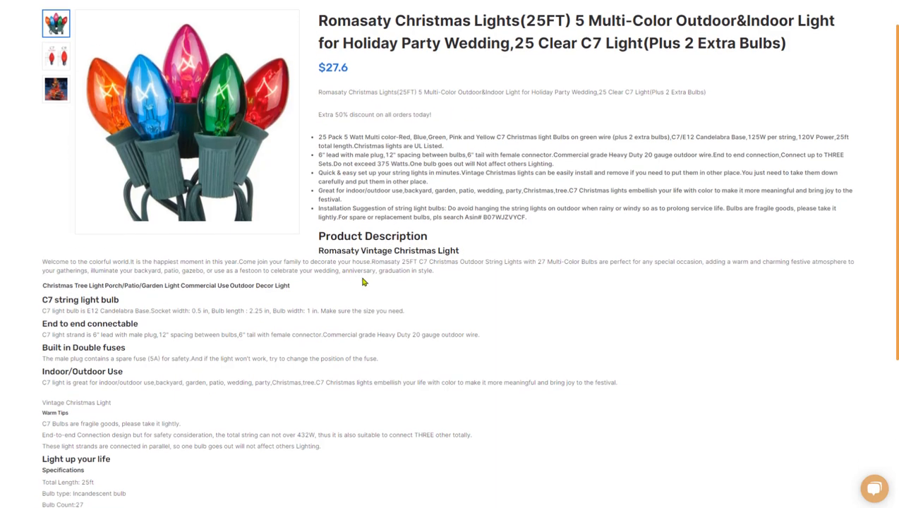
{"action": "scroll", "scroll_direction": "down", "scroll_amount": 3}
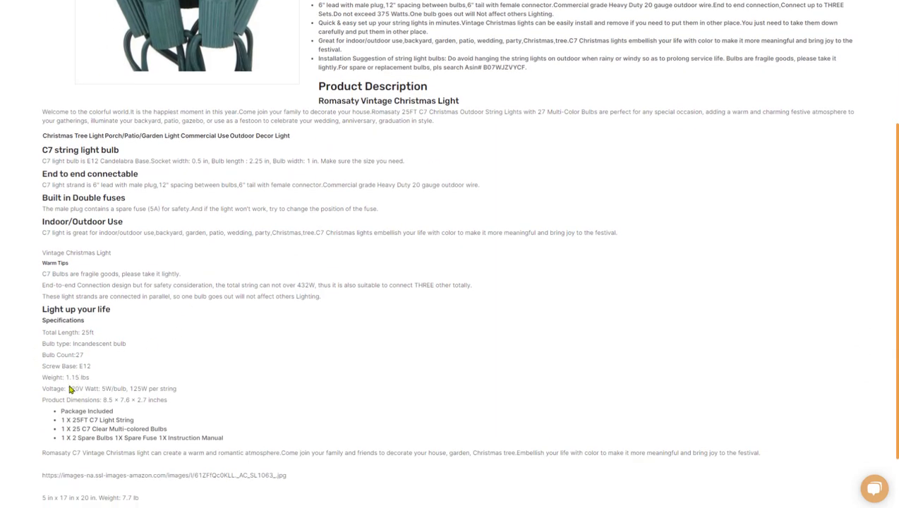
{"action": "scroll", "scroll_direction": "up", "scroll_amount": 3}
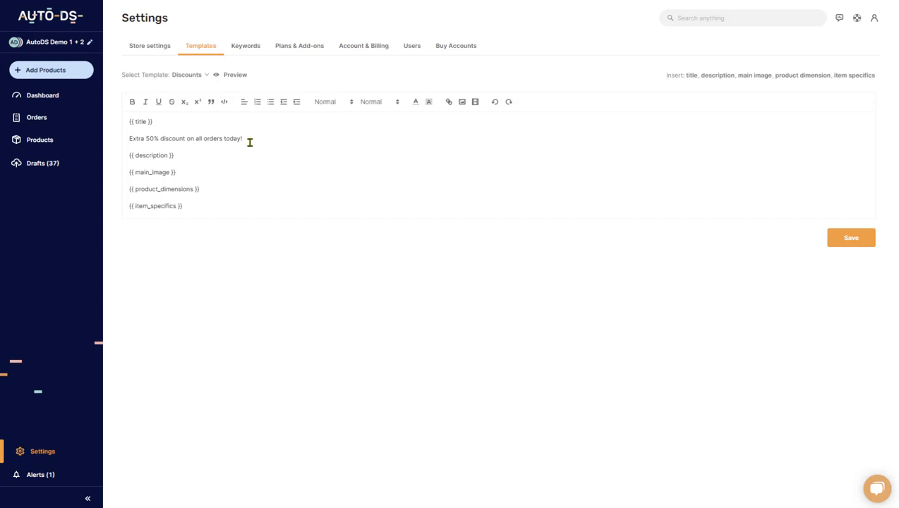
- Make the discount line a bold, italic, underlined Heading 1 and save Discounts
{"action": "triple_click", "coordinate": [186, 138]}
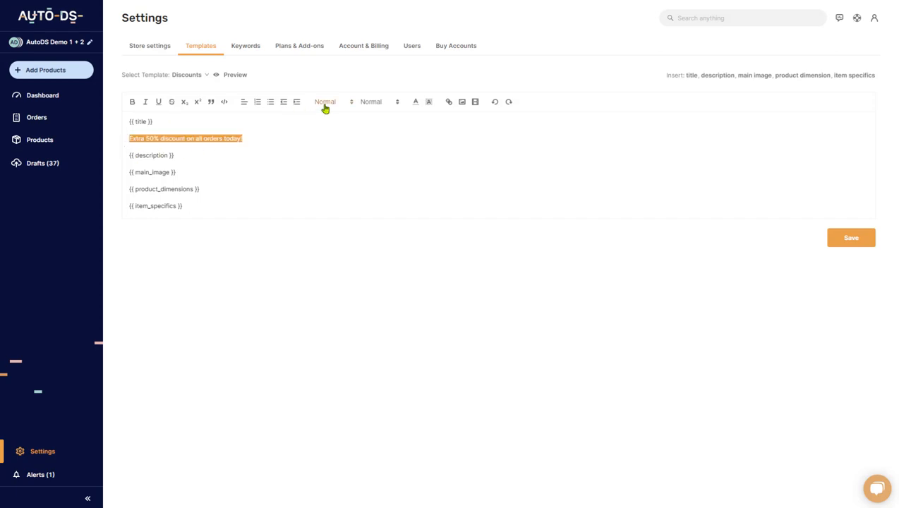
{"action": "left_click", "coordinate": [325, 101]}
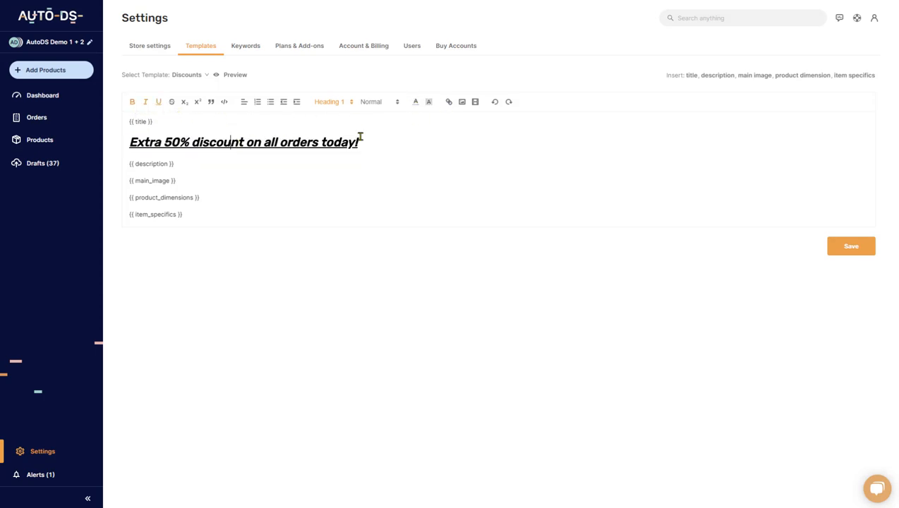
{"action": "left_click", "coordinate": [850, 245]}
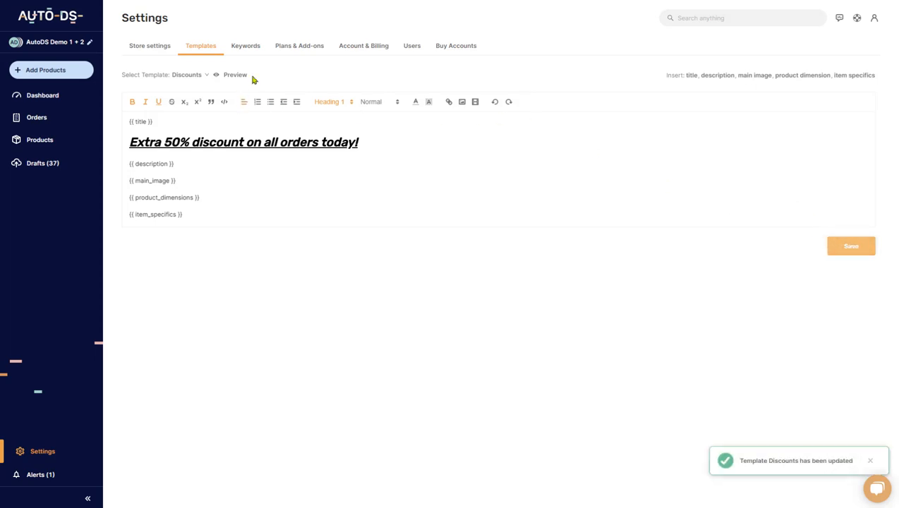
{"action": "left_click", "coordinate": [235, 75]}
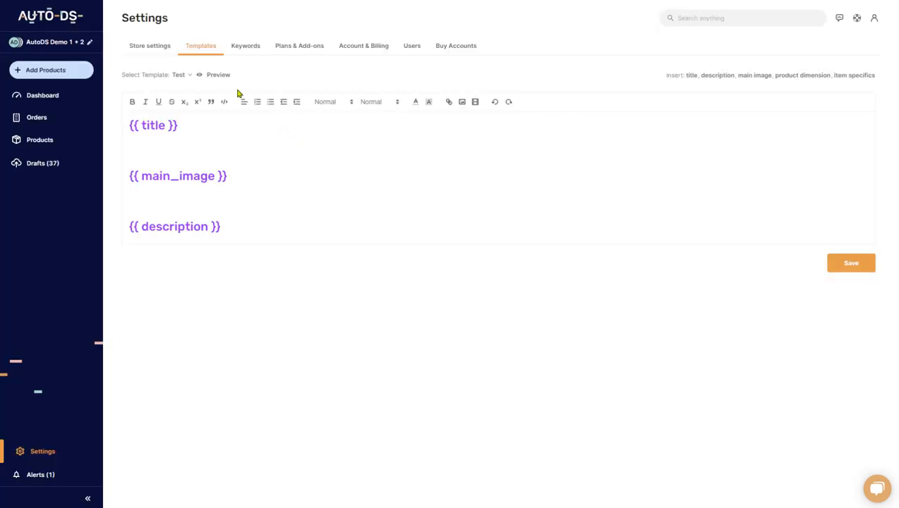
{"action": "mouse_move", "coordinate": [180, 83]}
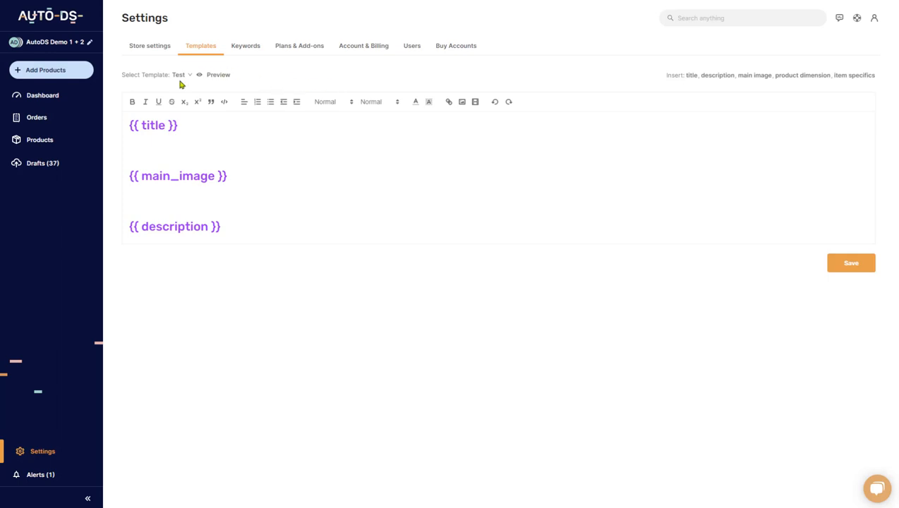
- Reselect the saved Discounts template and view its options menu
{"action": "left_click", "coordinate": [180, 75]}
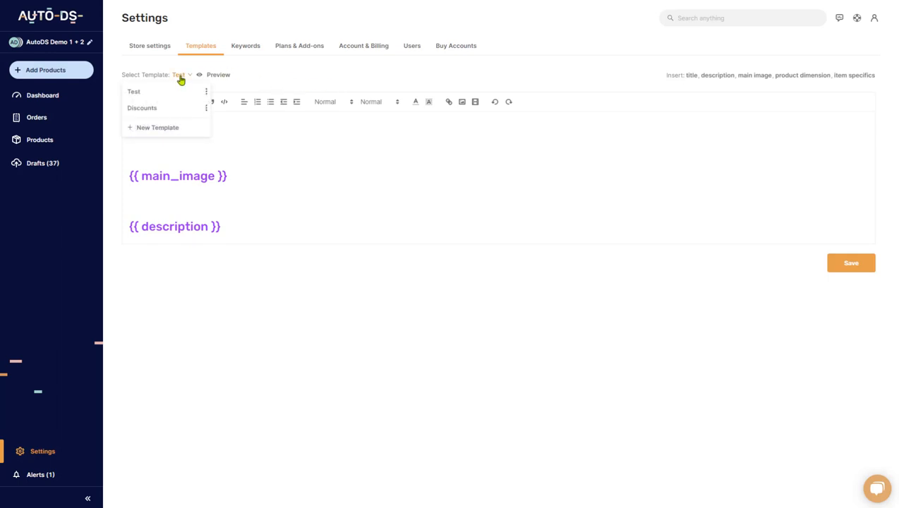
{"action": "mouse_move", "coordinate": [150, 110]}
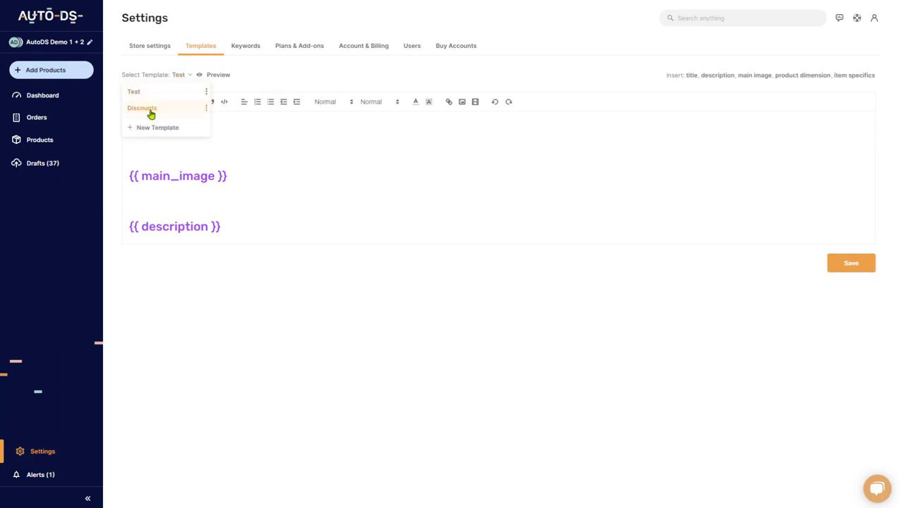
{"action": "left_click", "coordinate": [141, 108]}
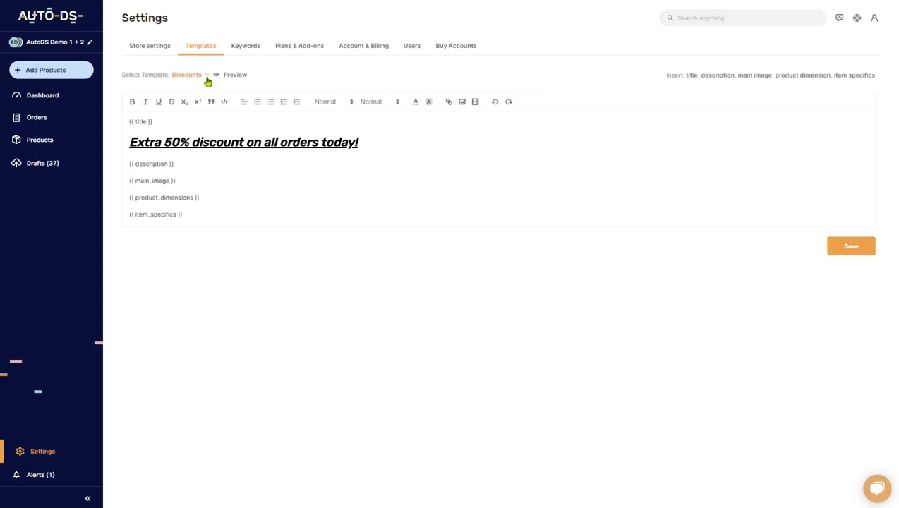
{"action": "left_click", "coordinate": [207, 74]}
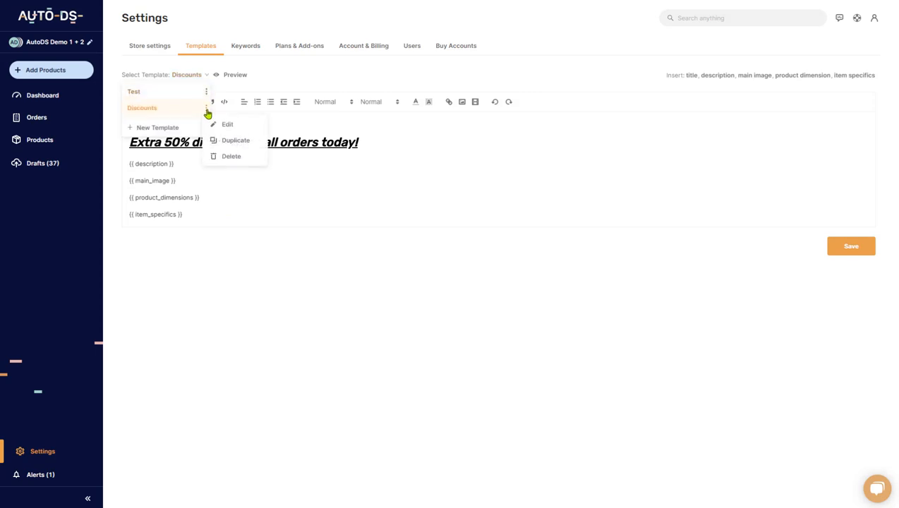
{"action": "mouse_move", "coordinate": [231, 156]}
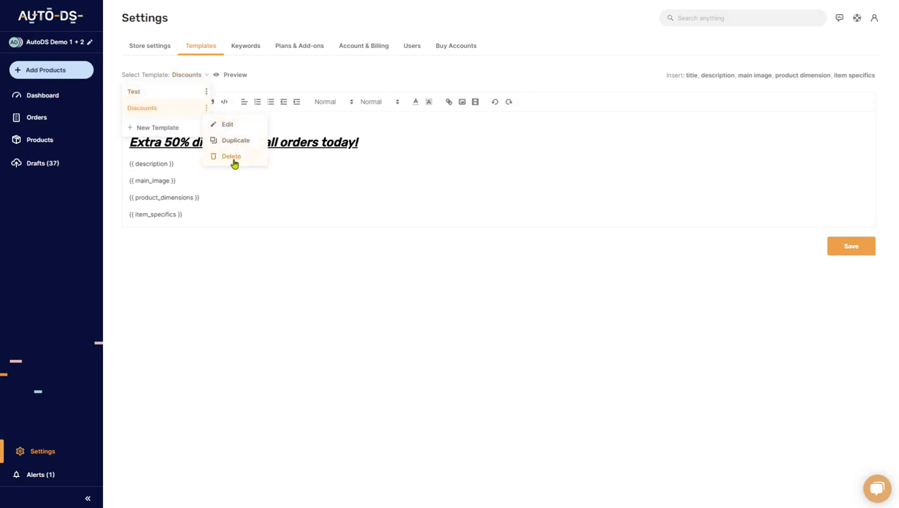
{"action": "mouse_move", "coordinate": [160, 180]}
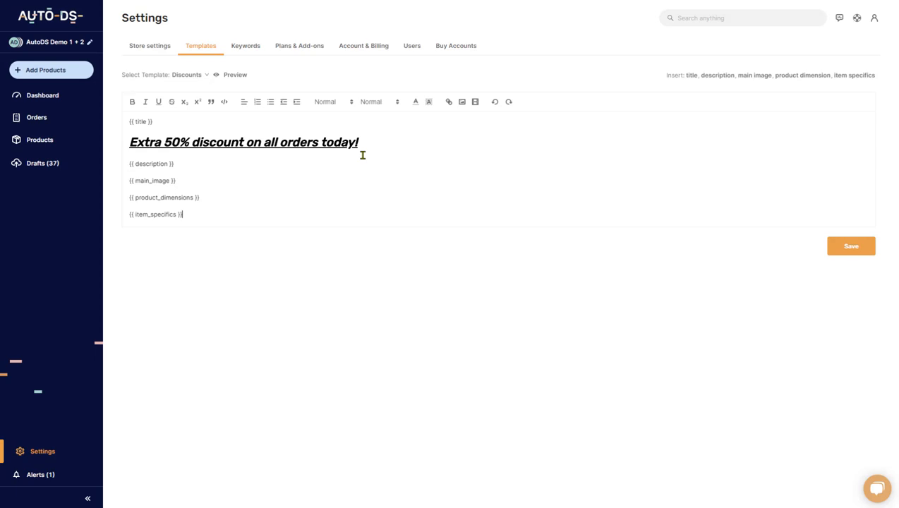
{"action": "mouse_move", "coordinate": [321, 205]}
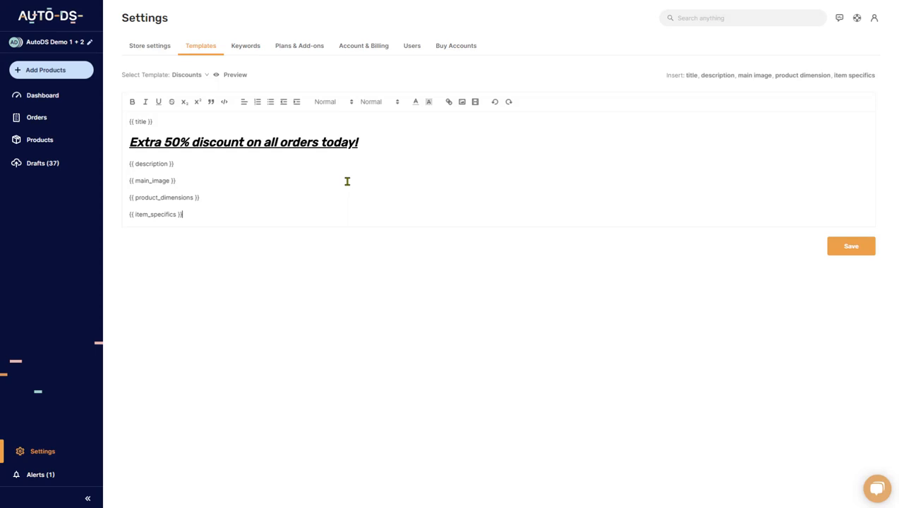
{"action": "mouse_move", "coordinate": [344, 184]}
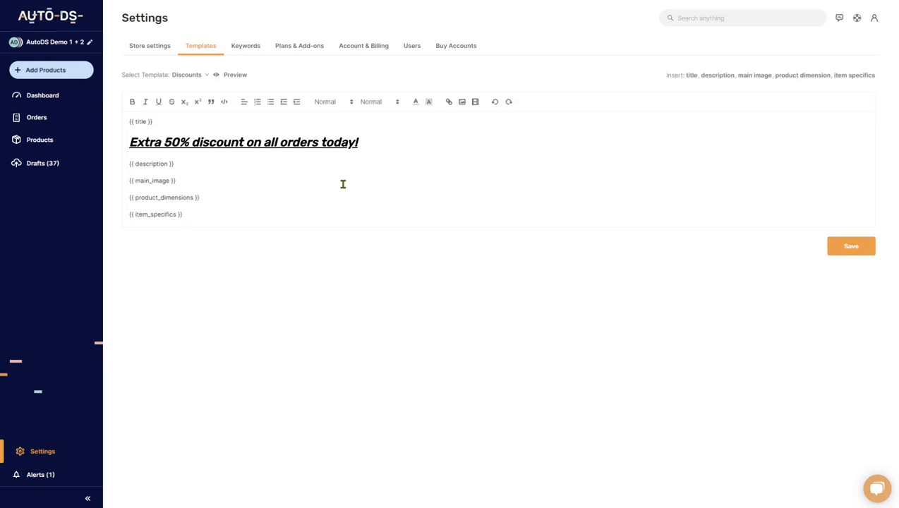
{"action": "left_click", "coordinate": [182, 214]}
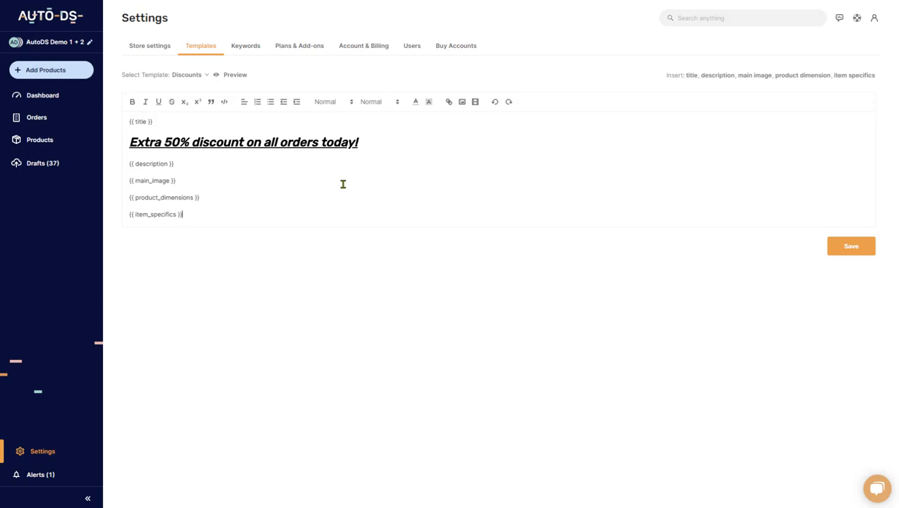
{"action": "mouse_move", "coordinate": [354, 155]}
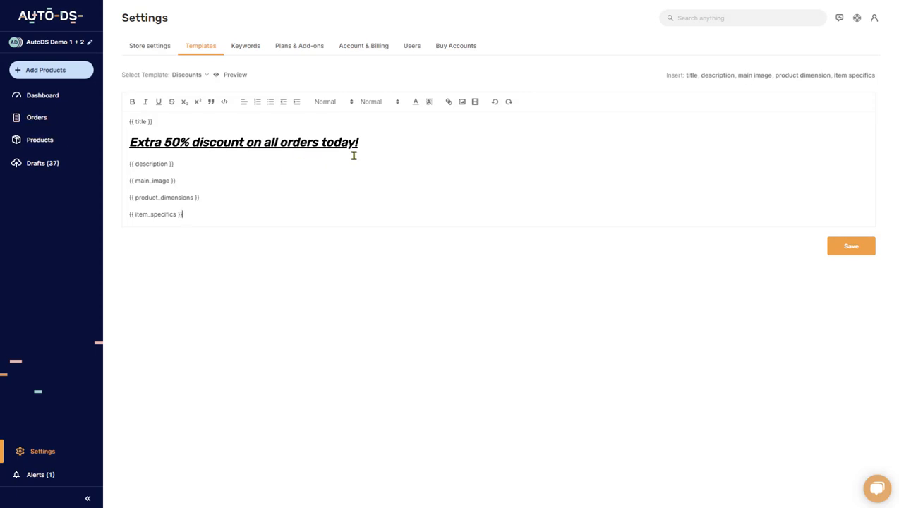